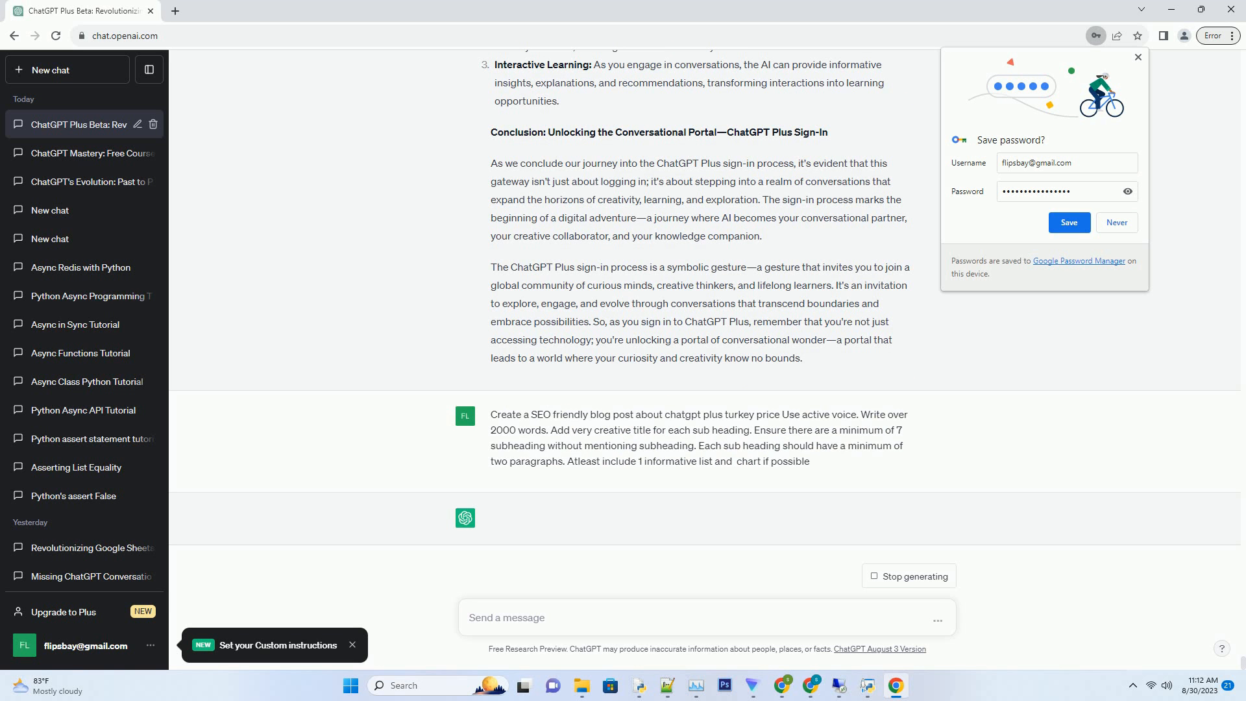
# Step: Watch ChatGPT write the post's title, introduction and first three subheadings
pyautogui.click(707, 617)
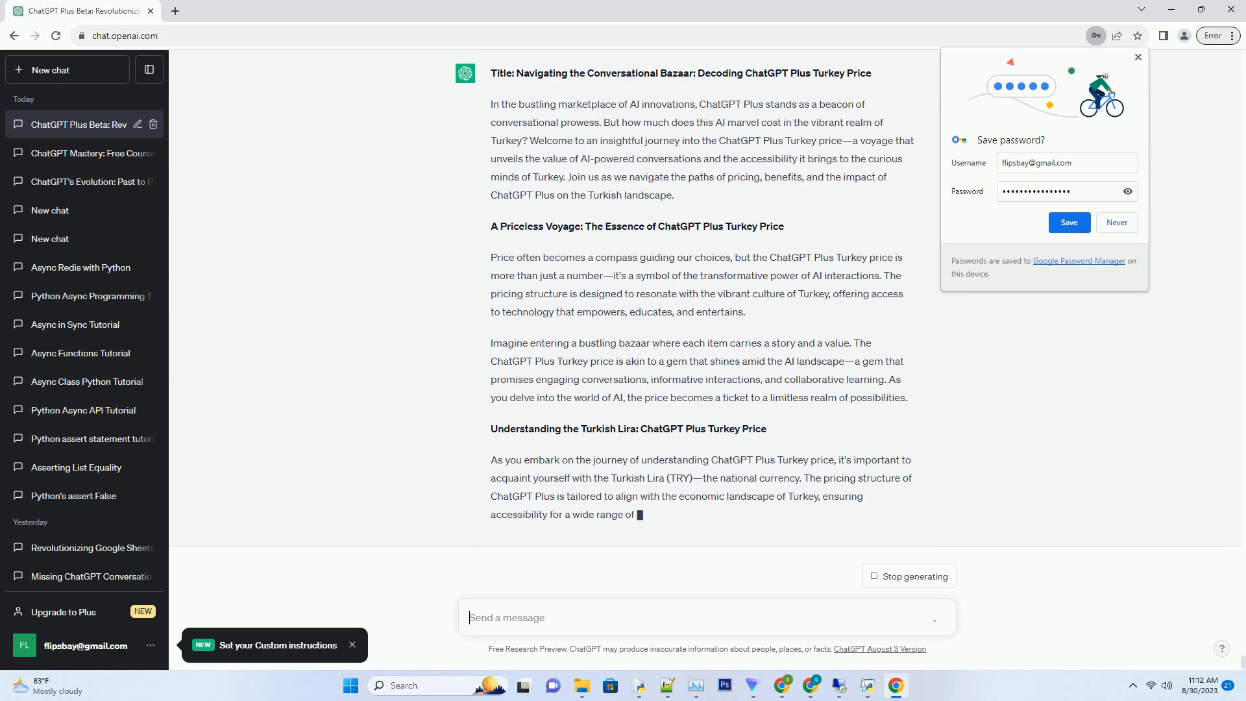
# Step: Follow the Turkish Lira section and the monthly, quarterly and yearly pricing table as they generate
pyautogui.scroll(-3)
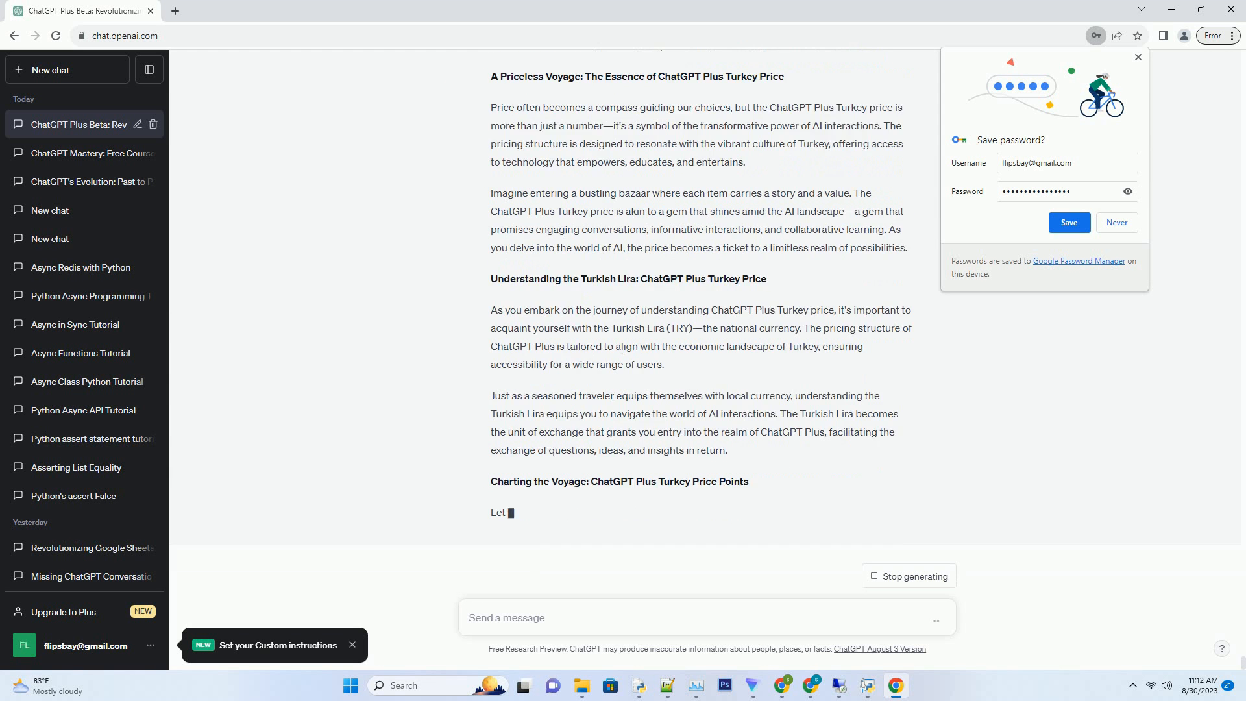
pyautogui.scroll(-3)
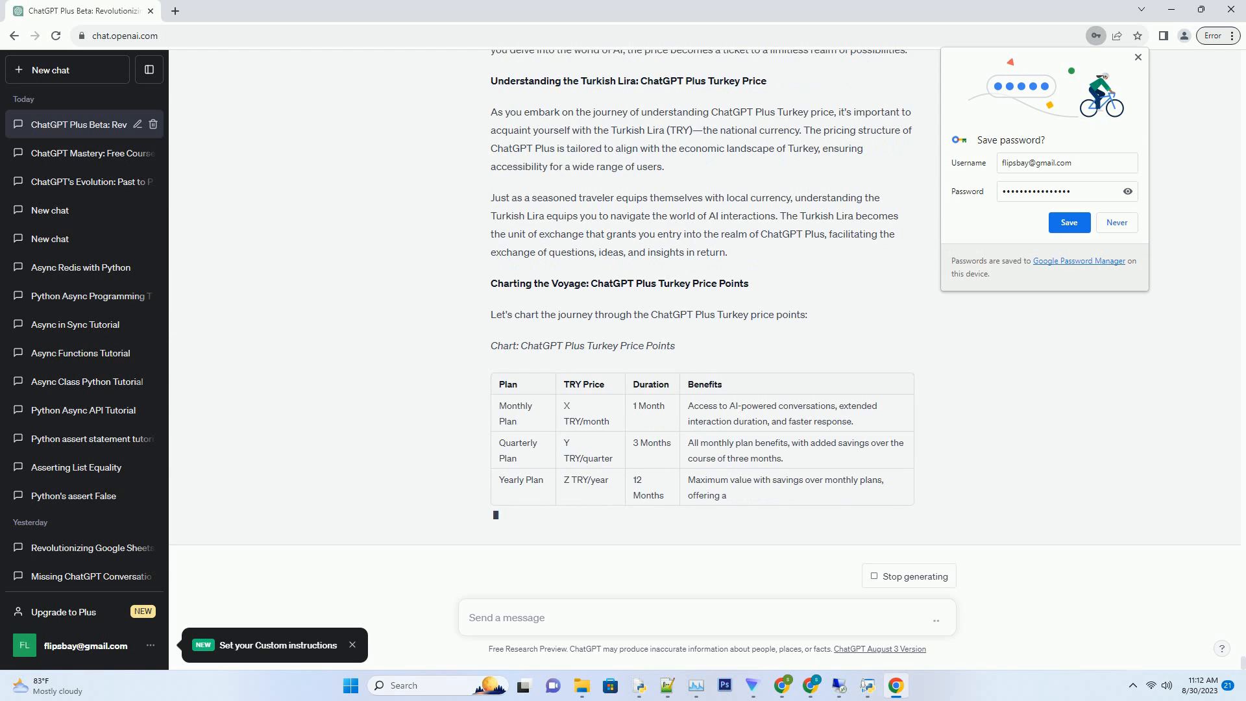
# Step: Follow the finished price table, the numbered benefits list and the Impact on Creativity and Learning heading
pyautogui.scroll(-3)
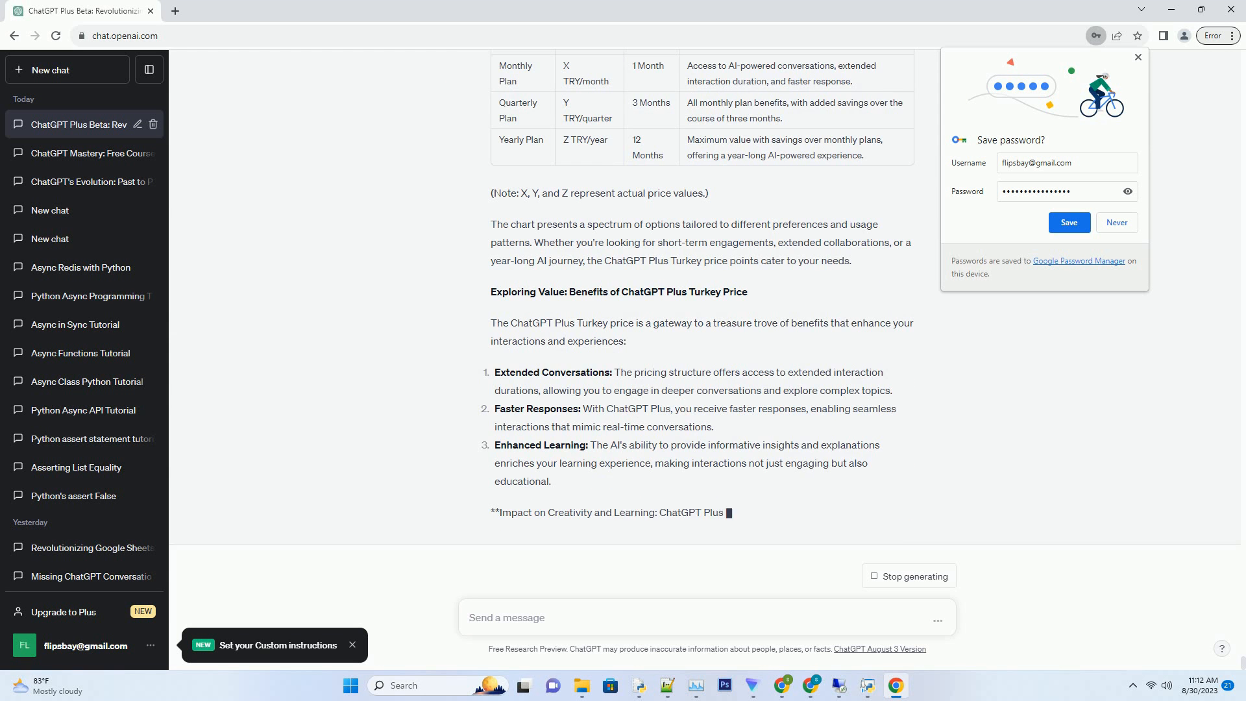
pyautogui.scroll(-3)
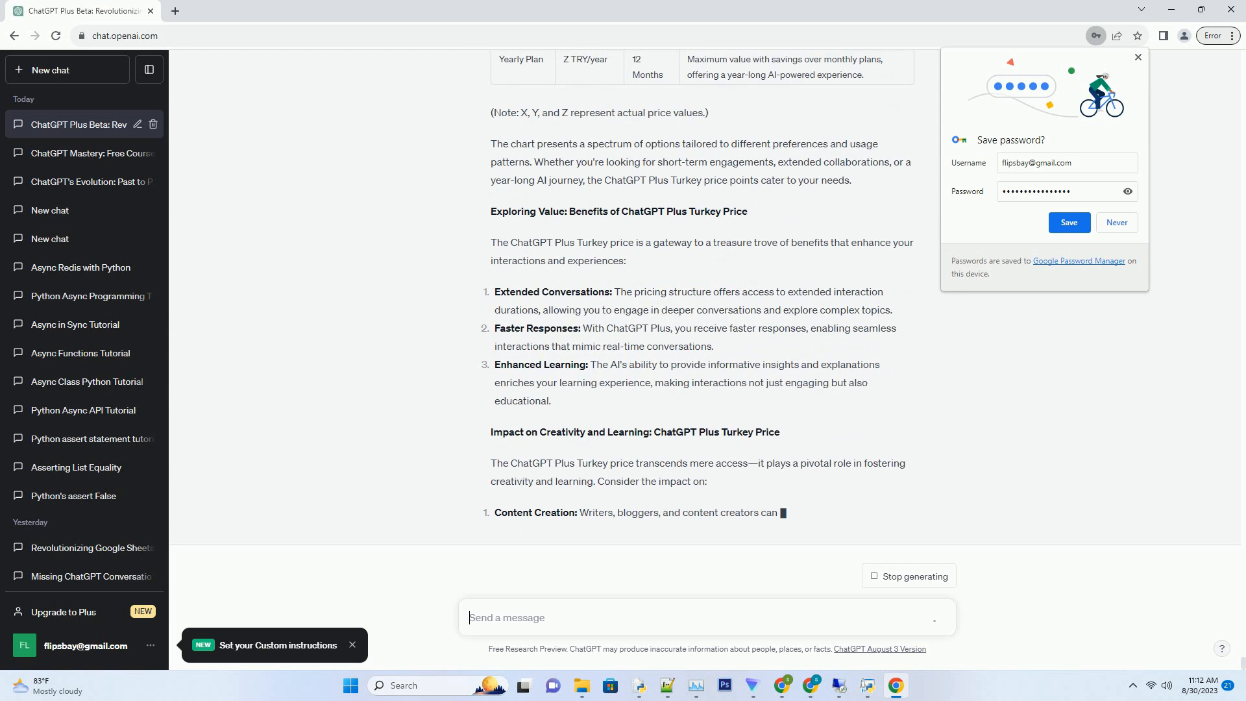